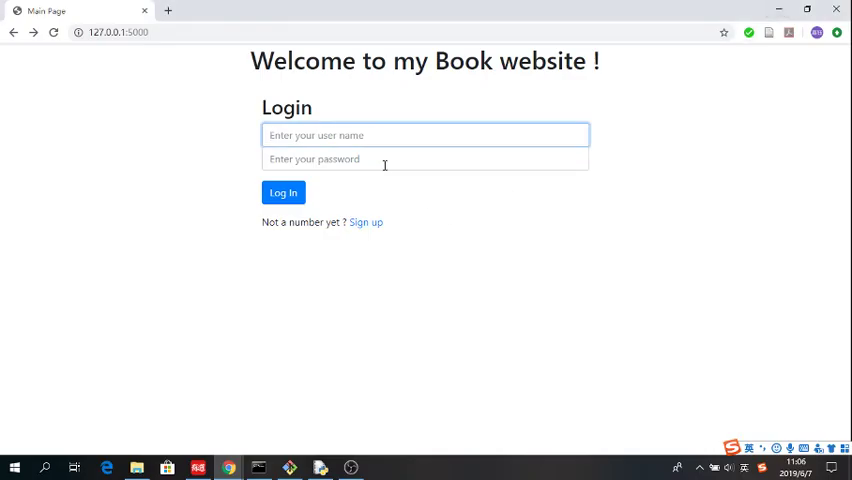
Step: Attempt to log in as test1 with a password, reaching the sign-up-first notice
{"action": "left_click", "coordinate": [424, 135]}
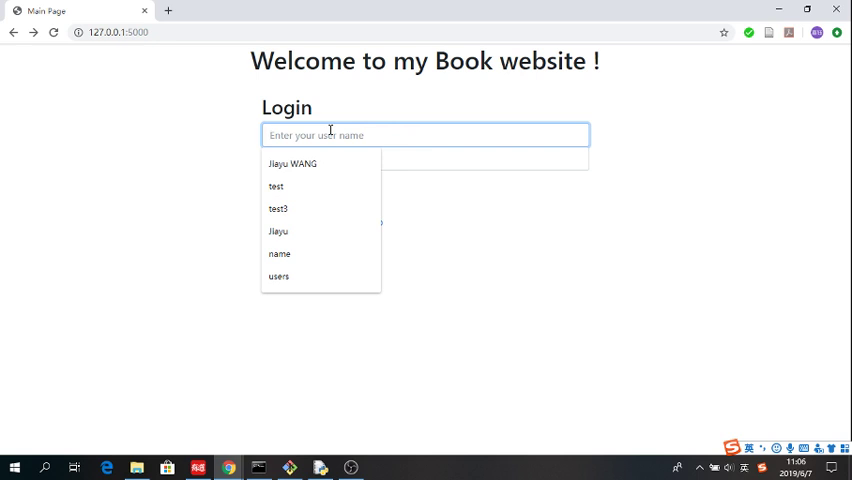
{"action": "type", "text": "test1"}
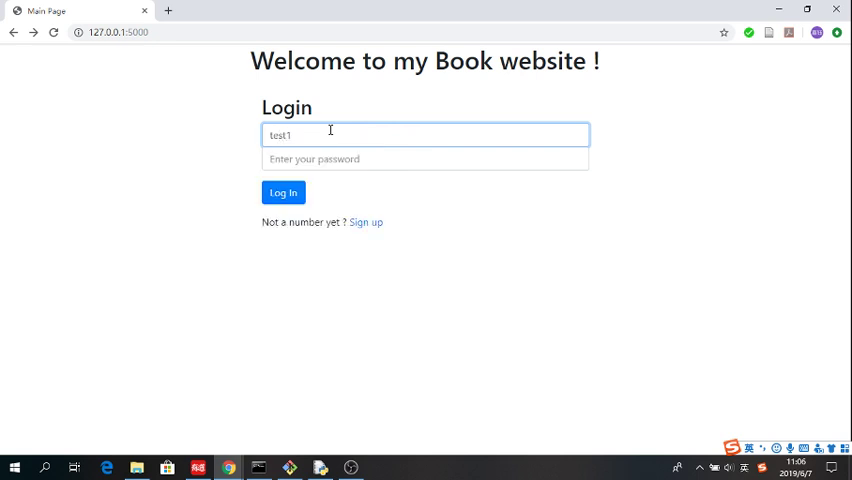
{"action": "left_click", "coordinate": [424, 158]}
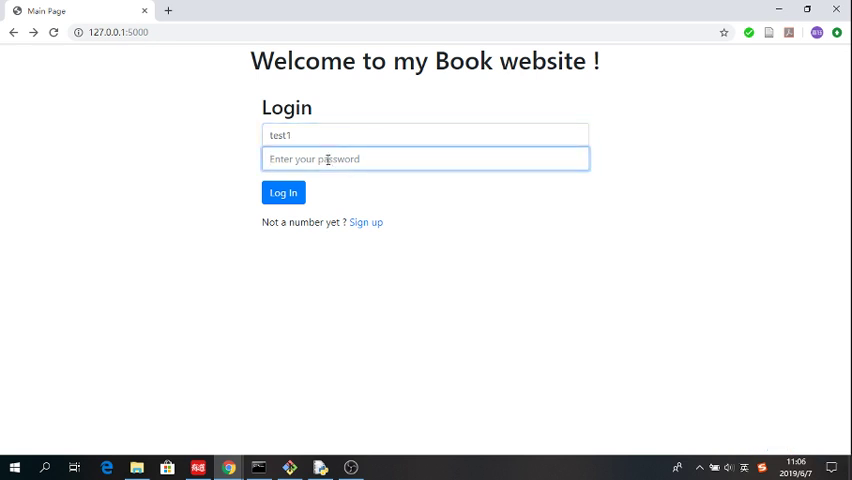
{"action": "type", "text": "••"}
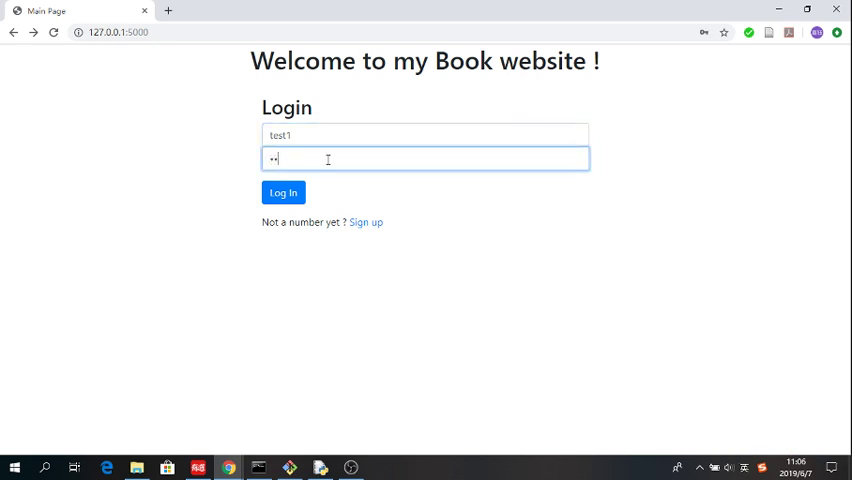
{"action": "left_click", "coordinate": [283, 192]}
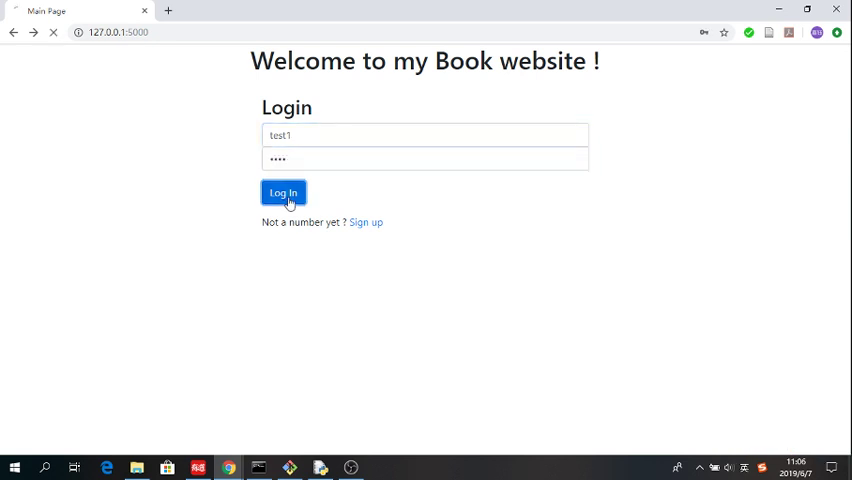
{"action": "left_click", "coordinate": [283, 192]}
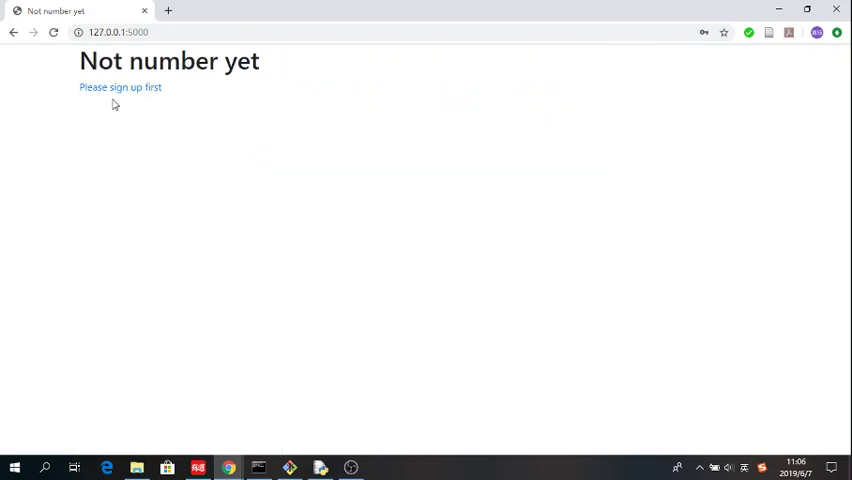
Step: Sign up a new account with user name test1 and a password
{"action": "left_click", "coordinate": [120, 87]}
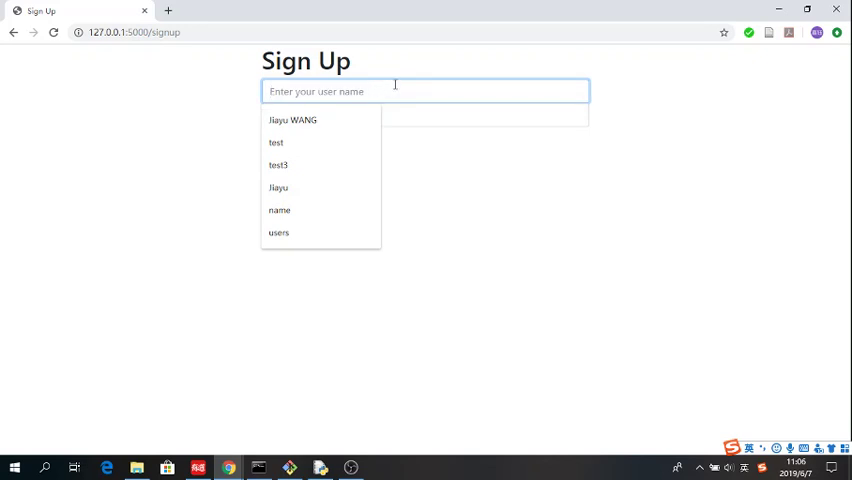
{"action": "type", "text": "test1"}
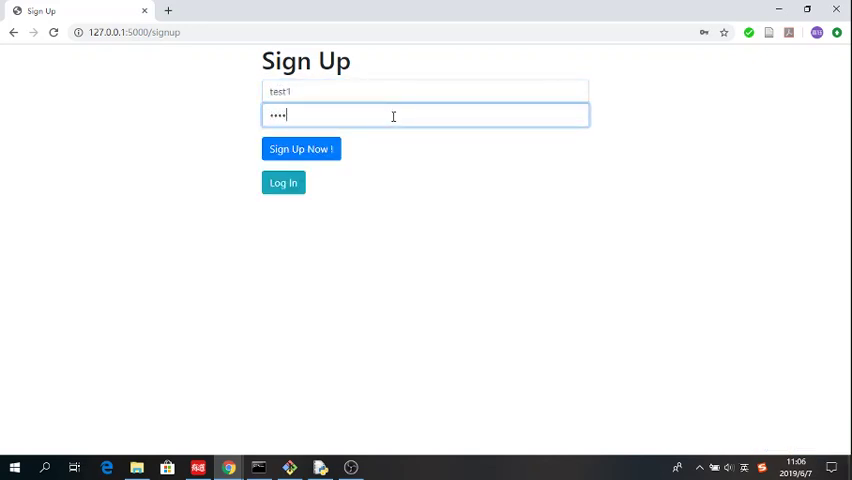
{"action": "left_click", "coordinate": [301, 148]}
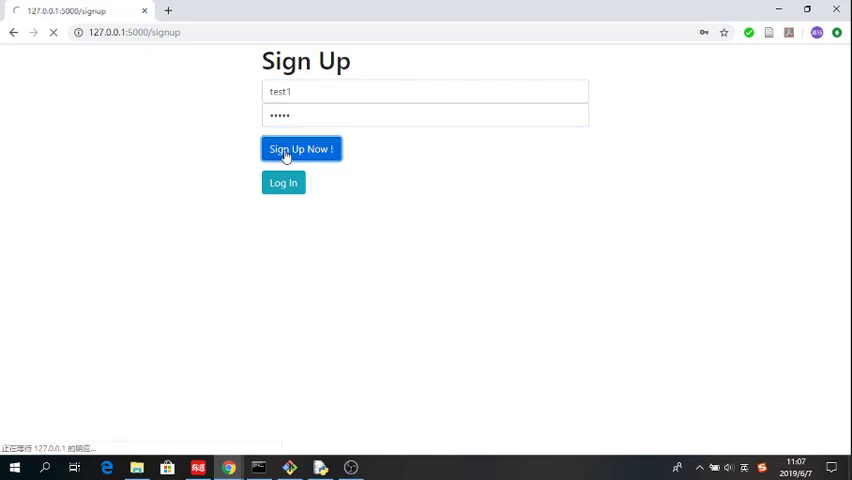
{"action": "left_click", "coordinate": [301, 148]}
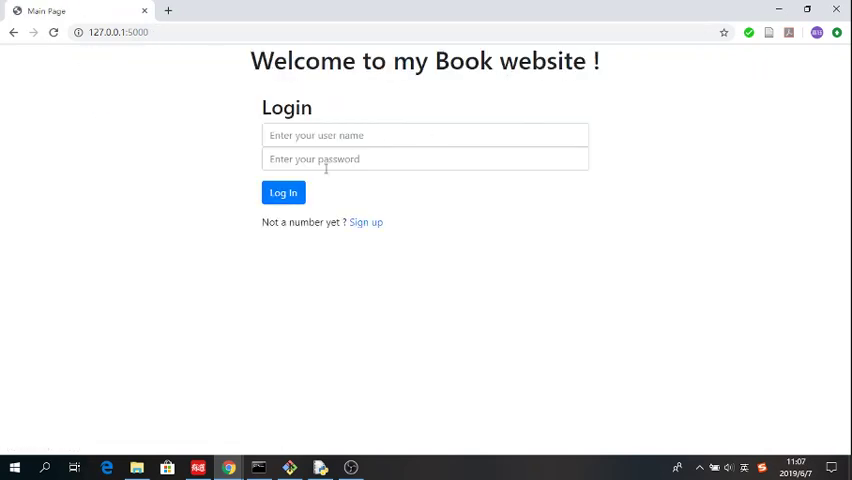
Step: Log in as test1 with its password, retrying until 'Log In Succeeded' appears
{"action": "type", "text": "te"}
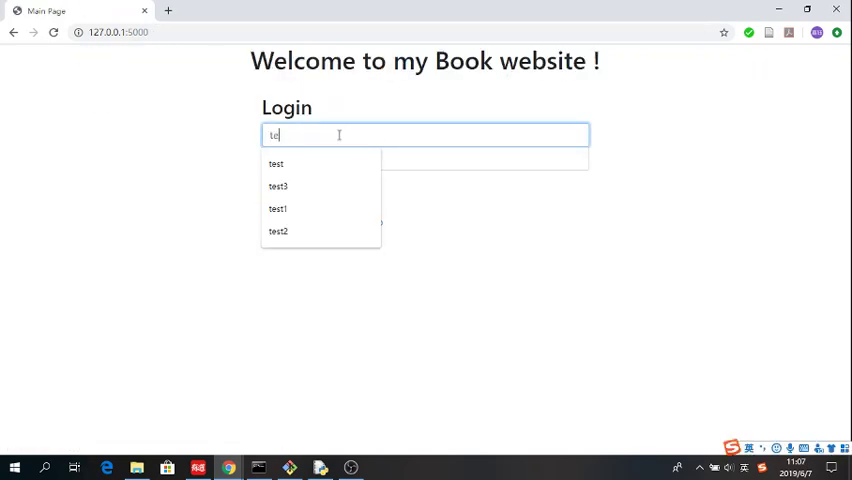
{"action": "left_click", "coordinate": [277, 208]}
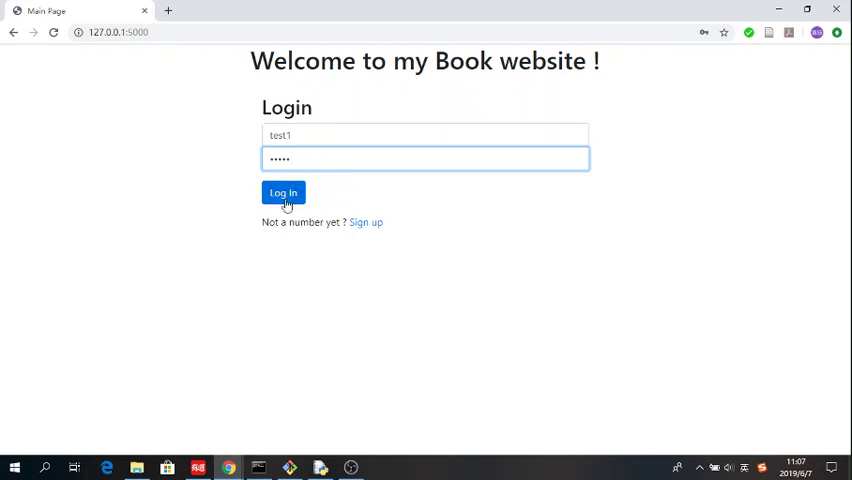
{"action": "left_click", "coordinate": [283, 192]}
{"action": "type", "text": "t"}
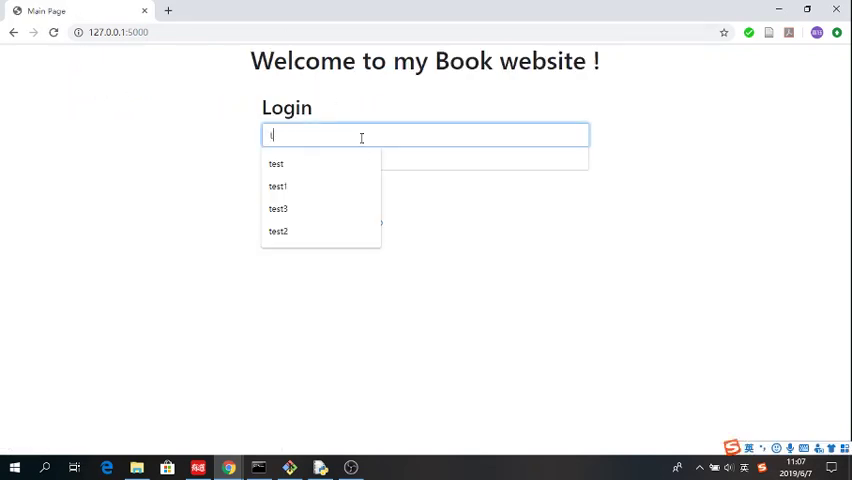
{"action": "left_click", "coordinate": [277, 186]}
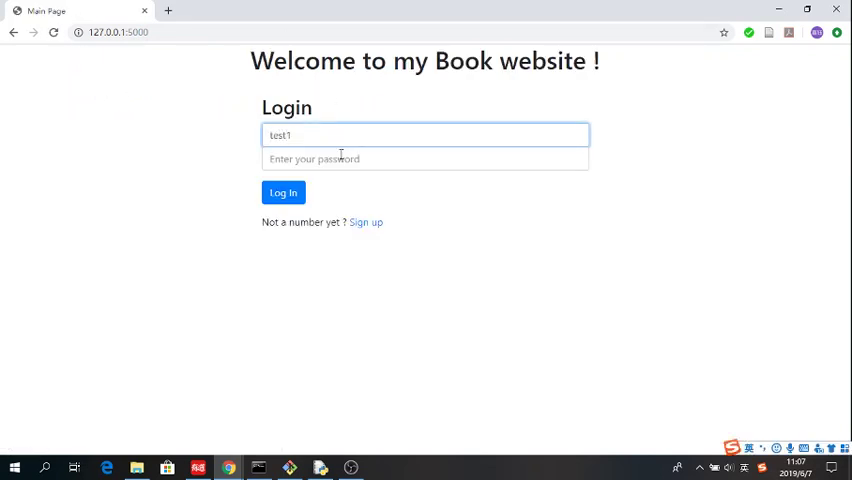
{"action": "type", "text": "••••"}
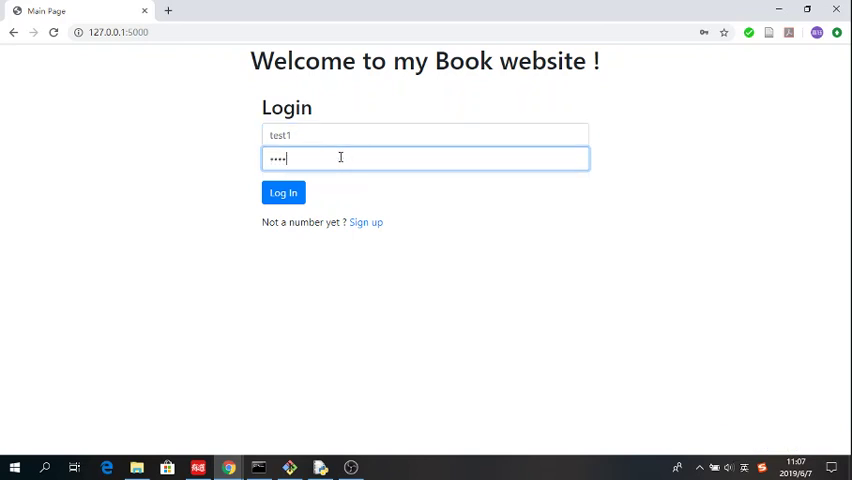
{"action": "left_click", "coordinate": [283, 192]}
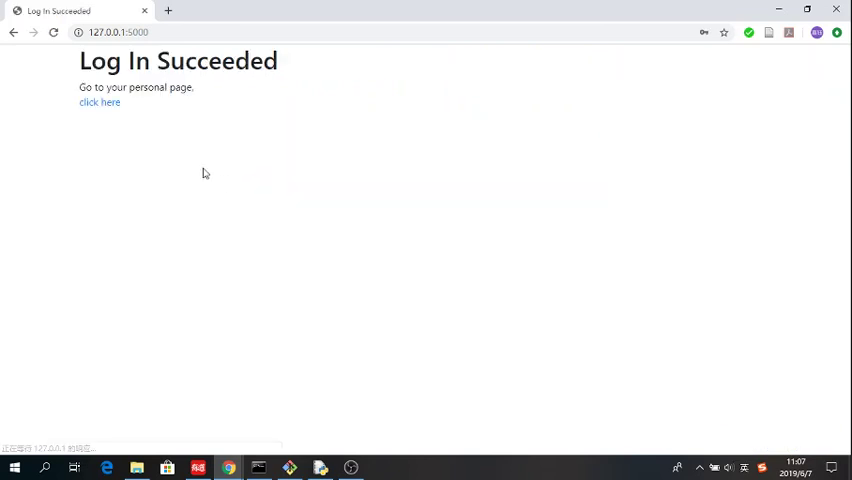
Step: From the personal page, search ISBN 080213825X to open the Four Blondes book page
{"action": "left_click", "coordinate": [99, 102]}
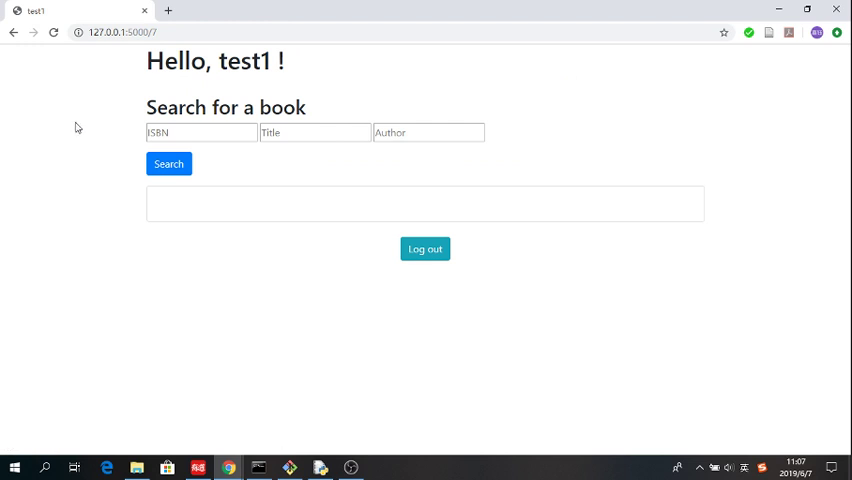
{"action": "mouse_move", "coordinate": [110, 116]}
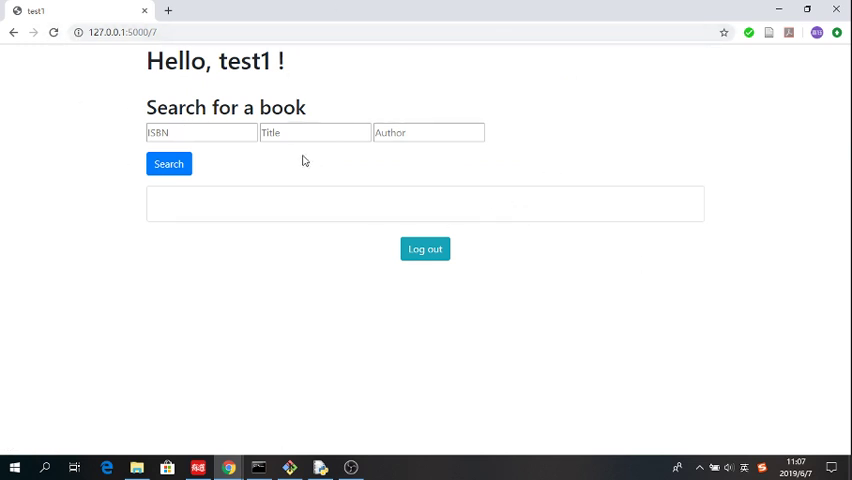
{"action": "left_click", "coordinate": [200, 132]}
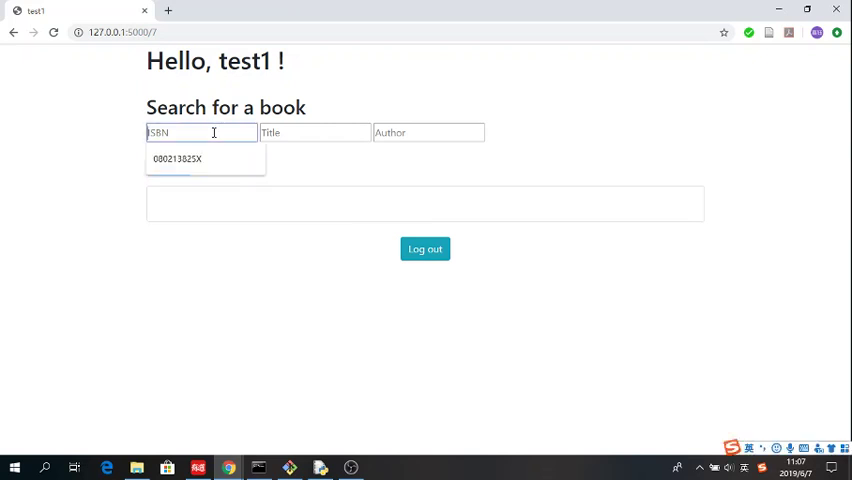
{"action": "left_click", "coordinate": [178, 158]}
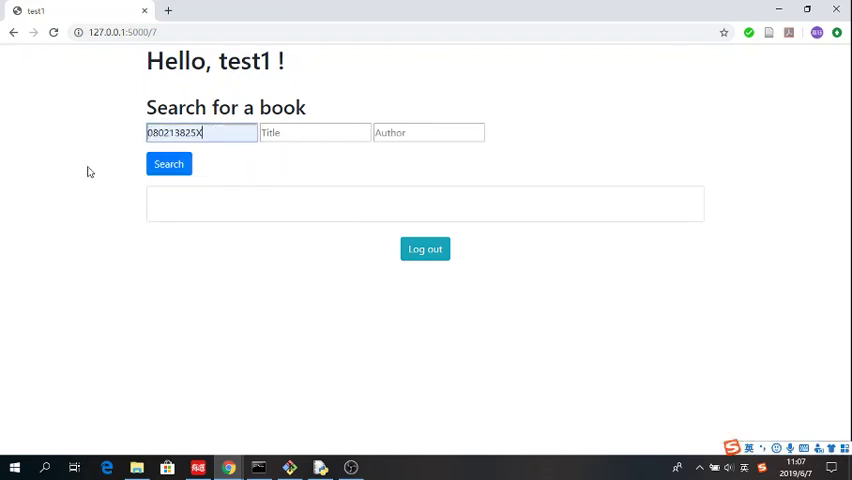
{"action": "left_click", "coordinate": [168, 164]}
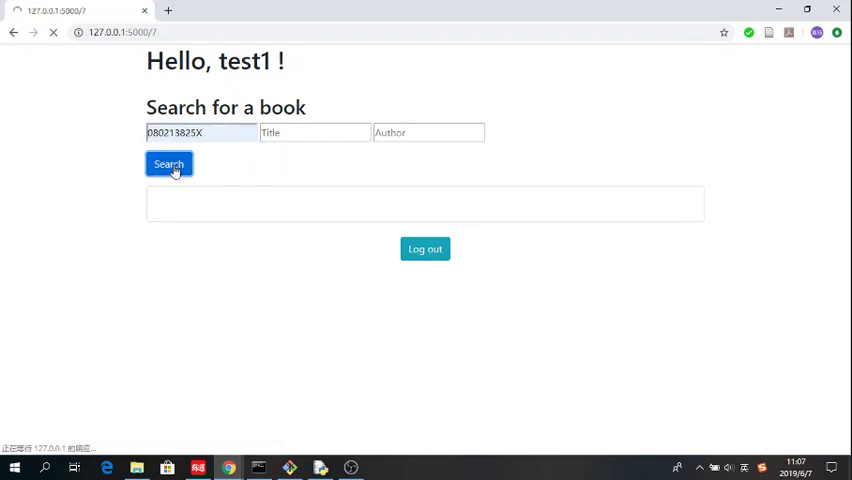
{"action": "left_click", "coordinate": [169, 164]}
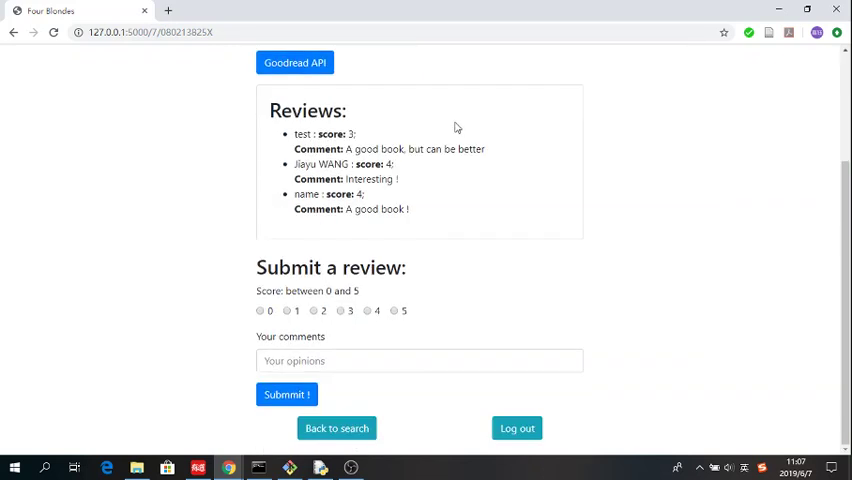
{"action": "mouse_move", "coordinate": [303, 193]}
{"action": "type", "text": "Good book"}
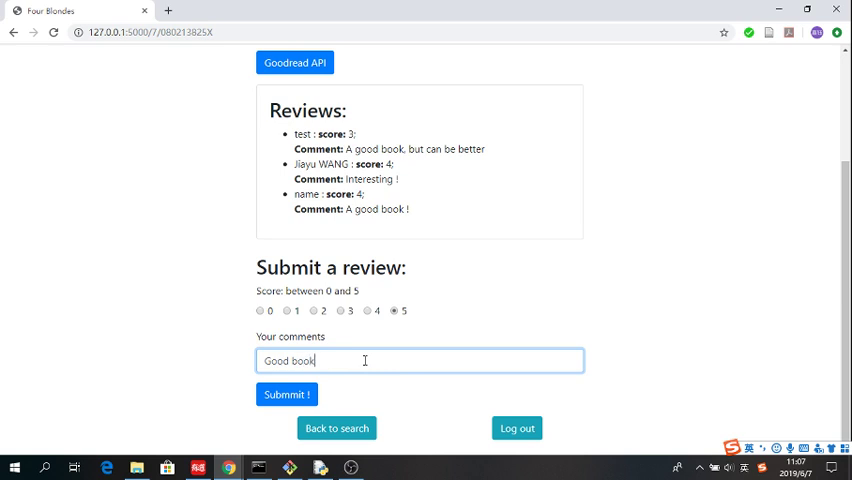
Step: Submit the score-5 'Good book' review of Four Blondes and return to its page
{"action": "left_click", "coordinate": [286, 393]}
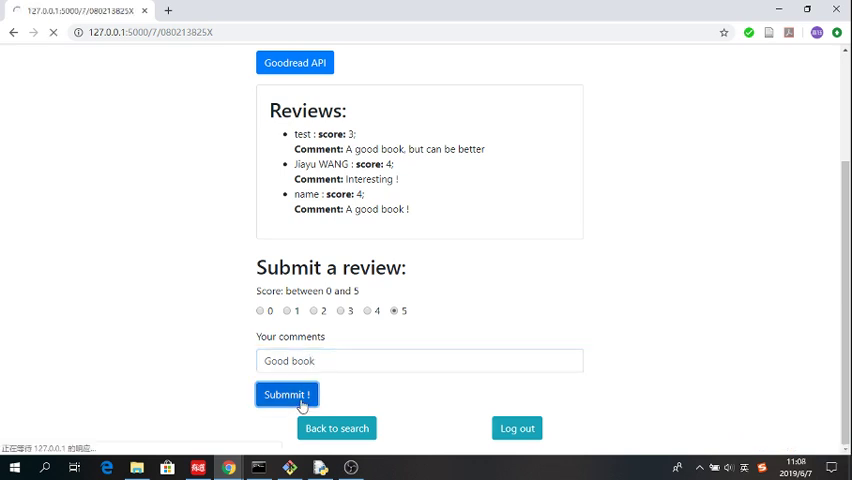
{"action": "left_click", "coordinate": [287, 393]}
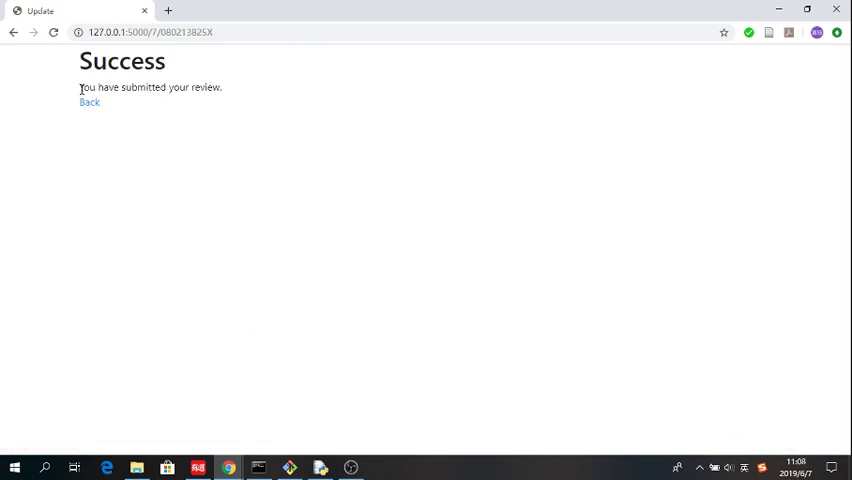
{"action": "left_click", "coordinate": [89, 102]}
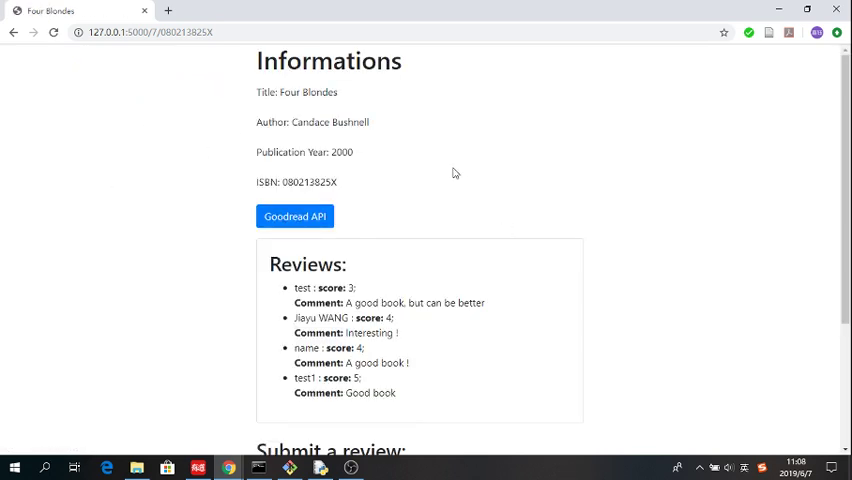
Step: Resubmit the Four Blondes review with score 3 and comment 'good !', retrying the stuck submit
{"action": "scroll", "scroll_direction": "down", "scroll_amount": 3}
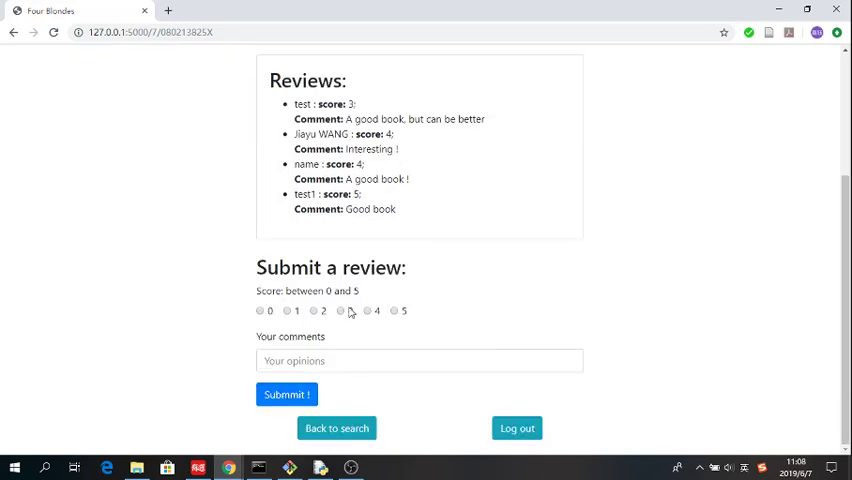
{"action": "left_click", "coordinate": [419, 361]}
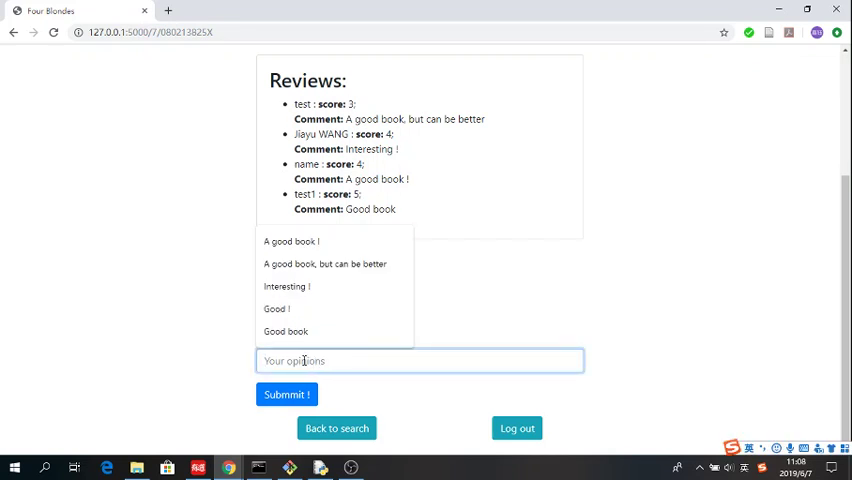
{"action": "type", "text": "good !"}
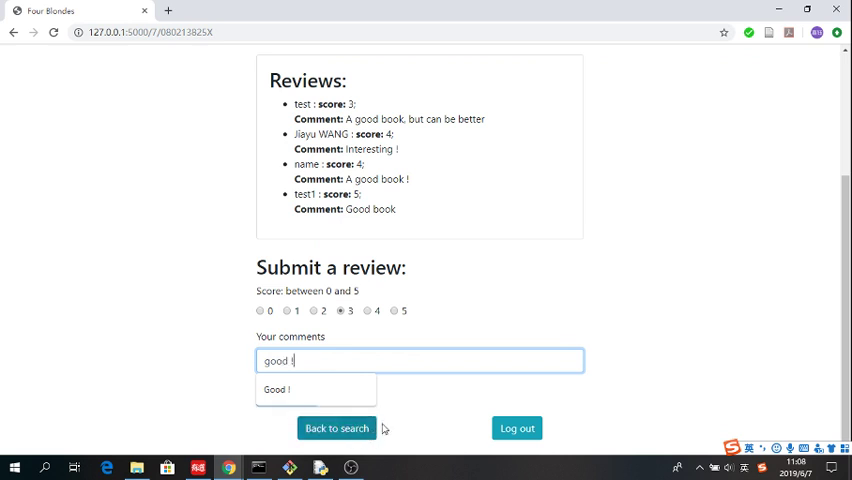
{"action": "left_click", "coordinate": [286, 393]}
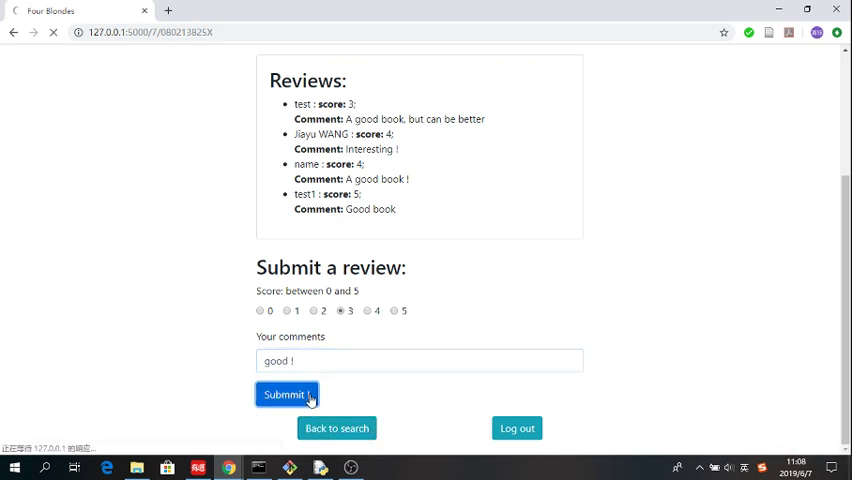
{"action": "left_click", "coordinate": [286, 394]}
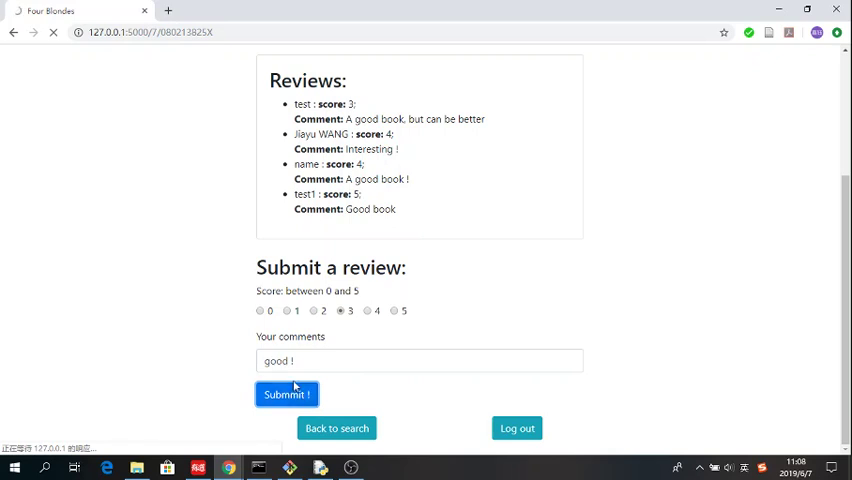
{"action": "left_click", "coordinate": [287, 393]}
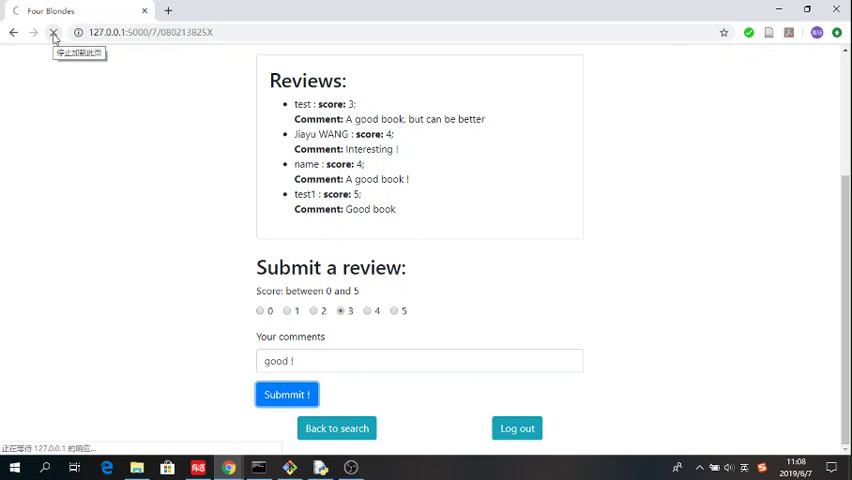
{"action": "left_click", "coordinate": [287, 393]}
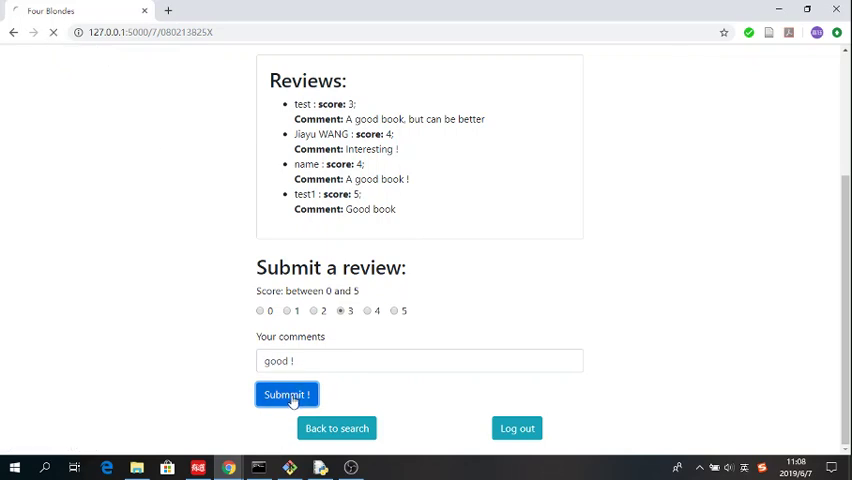
{"action": "left_click", "coordinate": [287, 394]}
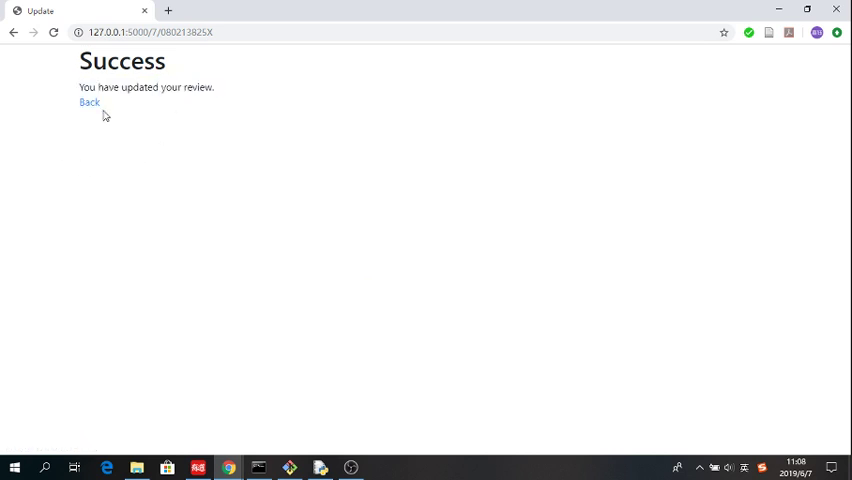
{"action": "left_click", "coordinate": [89, 102]}
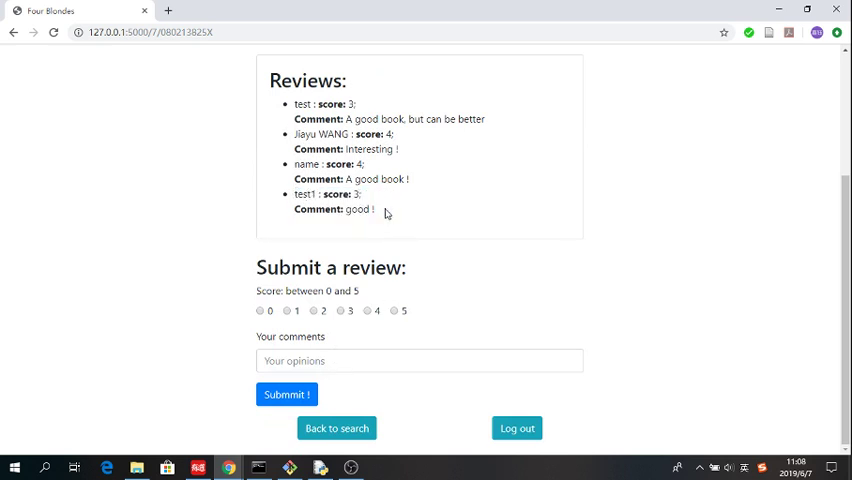
{"action": "mouse_move", "coordinate": [330, 244]}
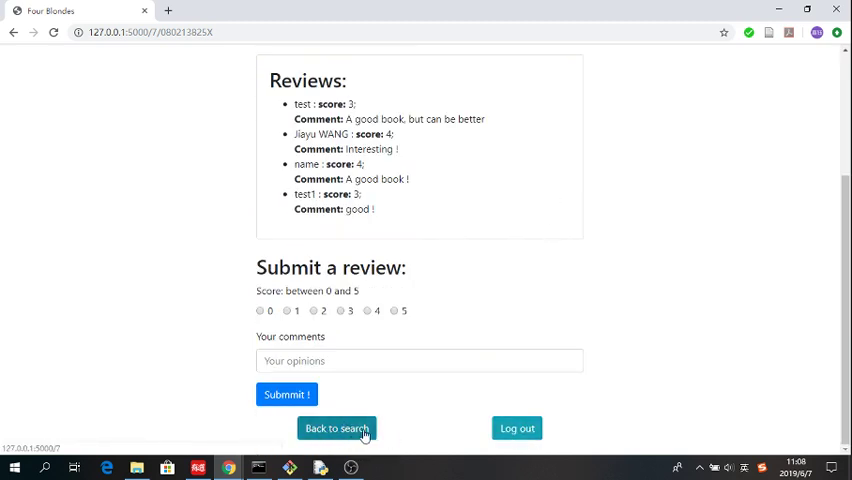
{"action": "left_click", "coordinate": [516, 428]}
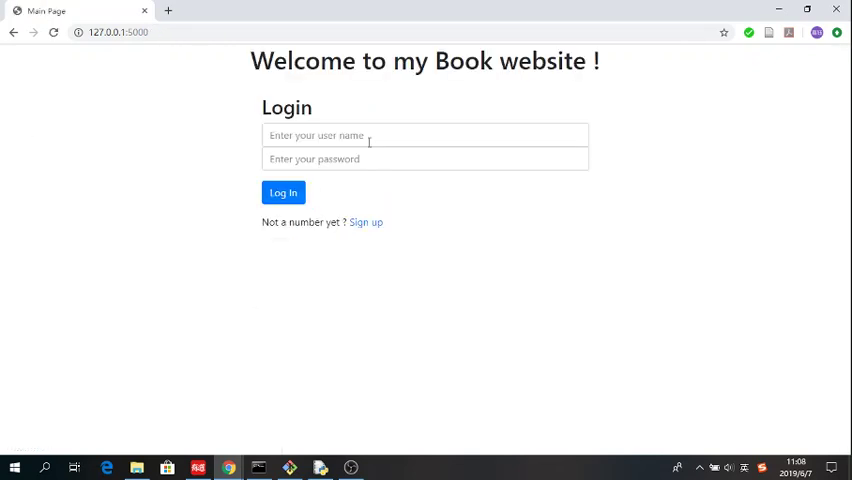
{"action": "left_click", "coordinate": [424, 158]}
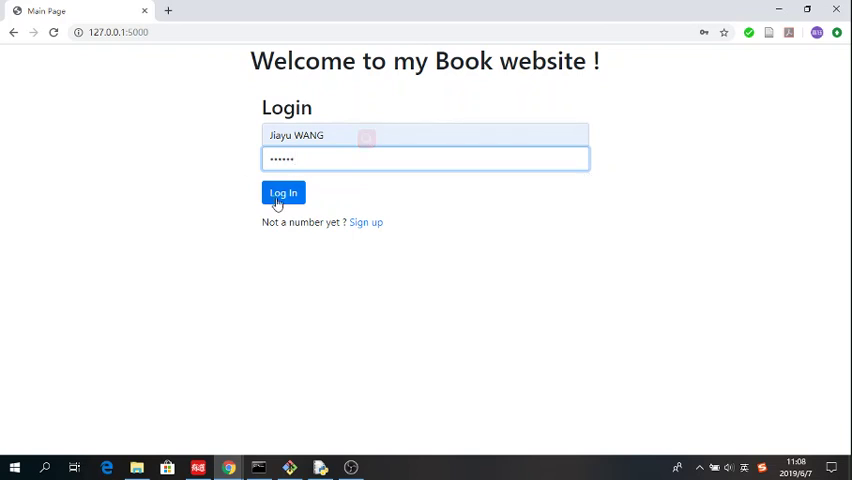
{"action": "left_click", "coordinate": [283, 192]}
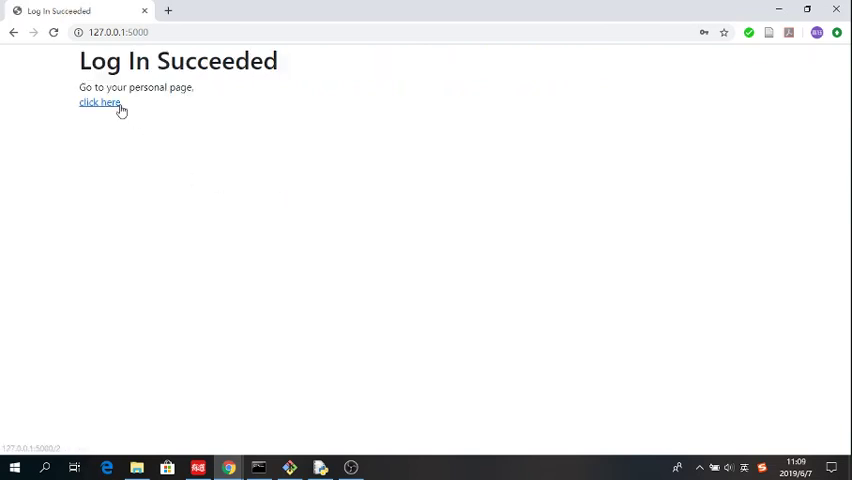
{"action": "left_click", "coordinate": [99, 102]}
{"action": "type", "text": "Fly"}
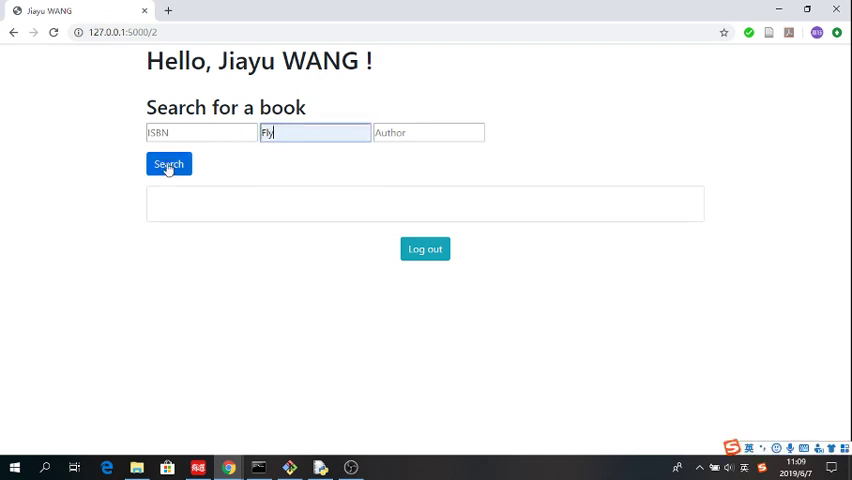
Step: Search titles for 'Fly', open Fear of Flying, go back, and enter ISBN 080213825X
{"action": "left_click", "coordinate": [168, 164]}
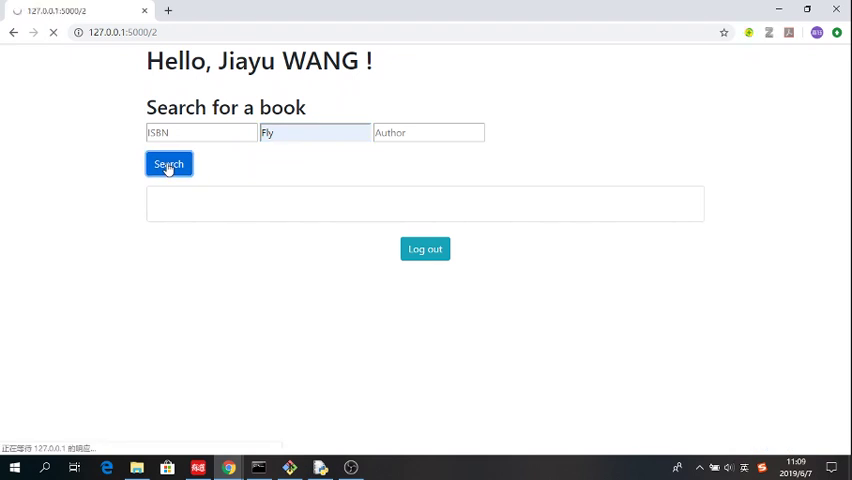
{"action": "left_click", "coordinate": [168, 163]}
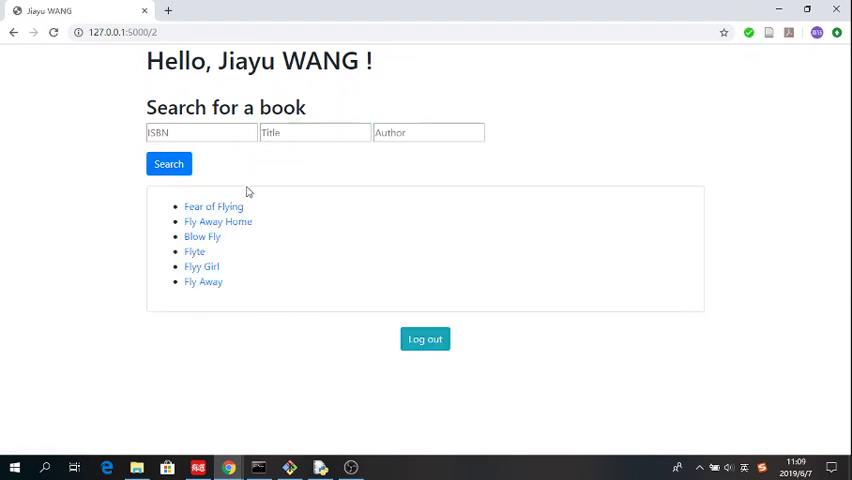
{"action": "left_click", "coordinate": [213, 207]}
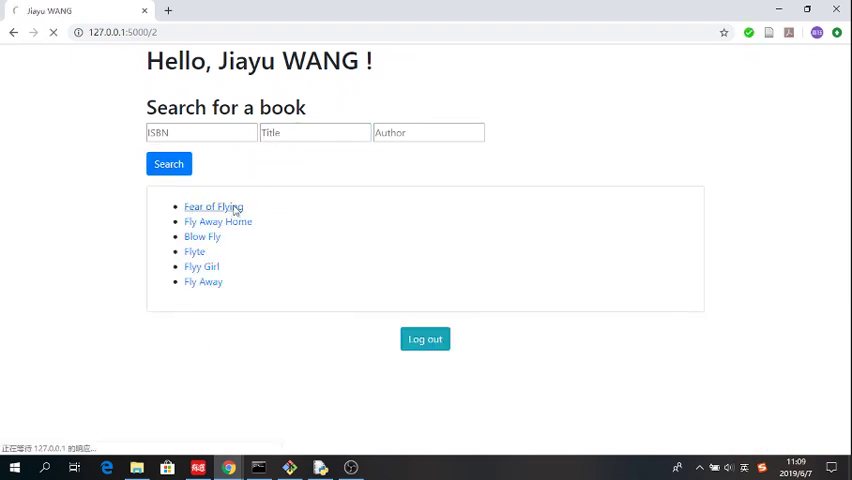
{"action": "left_click", "coordinate": [213, 206]}
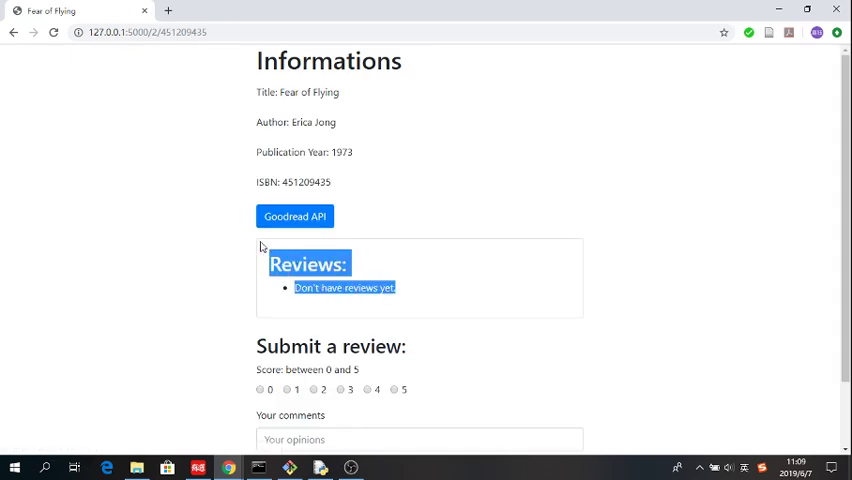
{"action": "left_click", "coordinate": [159, 78]}
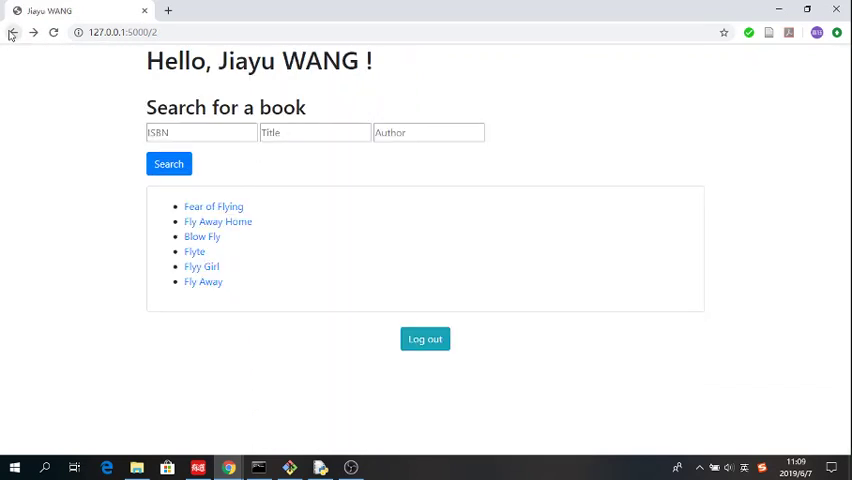
{"action": "type", "text": "080213825X"}
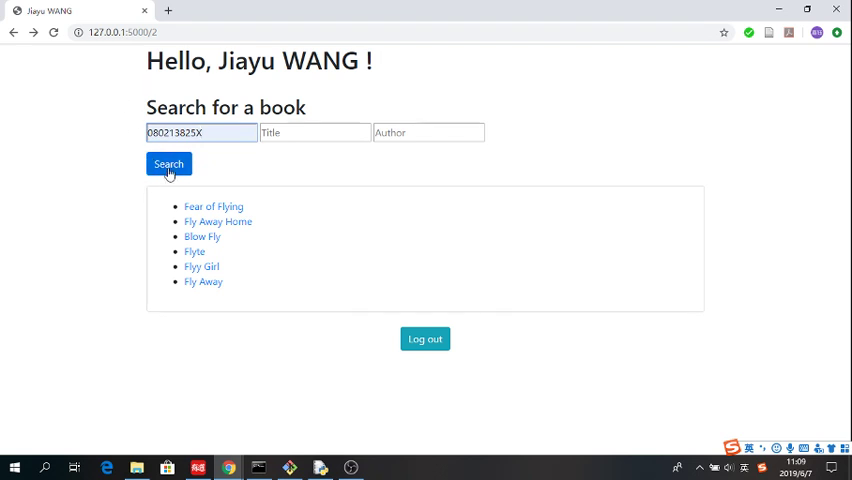
Step: Search ISBN 080213825X, open Four Blondes, and view its Goodreads API data
{"action": "left_click", "coordinate": [168, 164]}
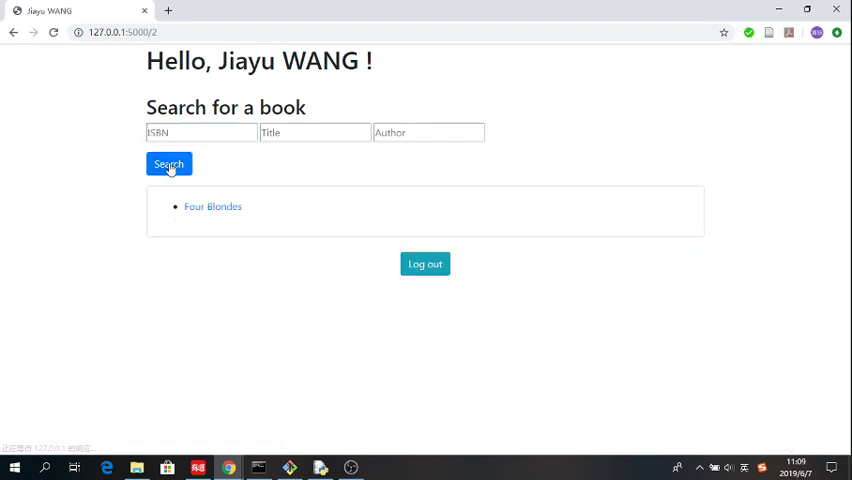
{"action": "left_click", "coordinate": [212, 207]}
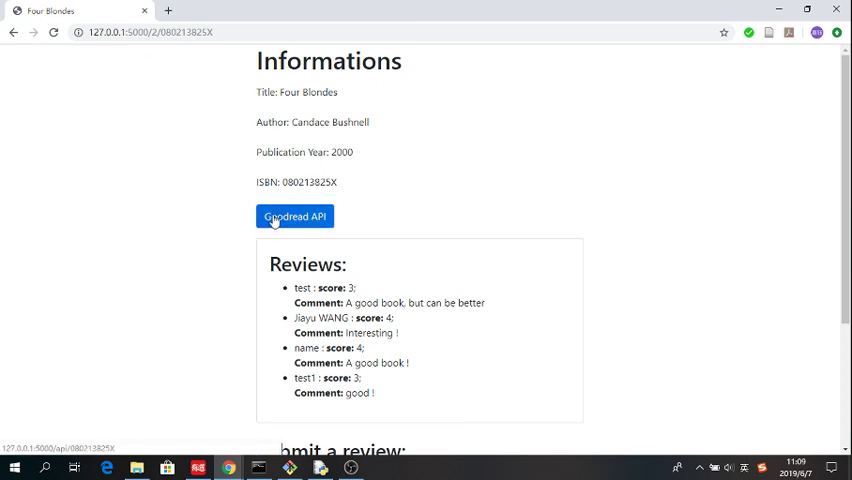
{"action": "left_click", "coordinate": [294, 217]}
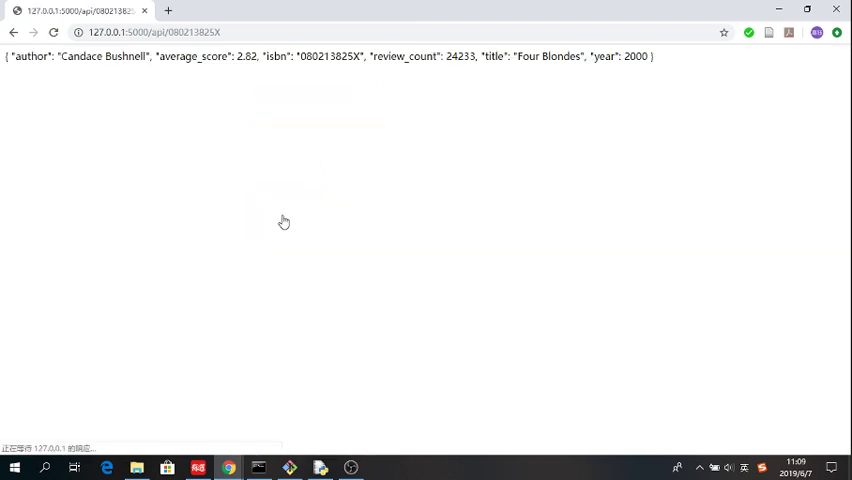
{"action": "left_click_drag", "start_coordinate": [57, 56], "coordinate": [265, 56]}
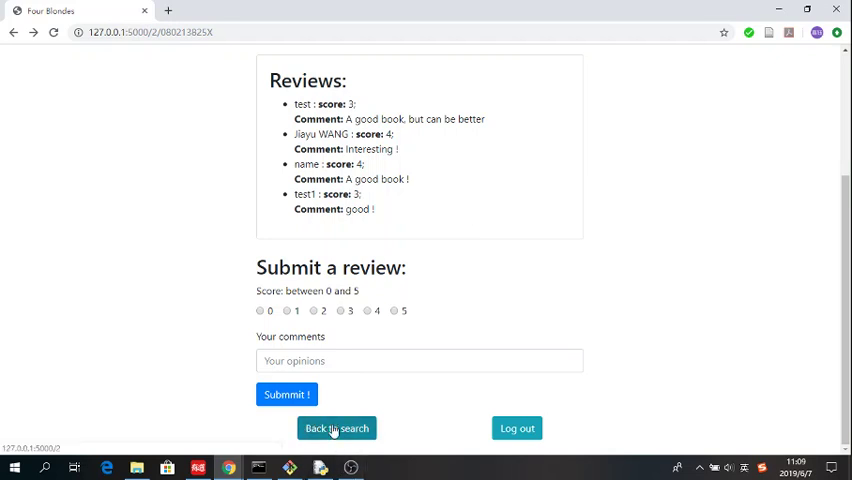
Step: Search the nonexistent title 'aszixjne', get the can't-find-the-book page, and go back
{"action": "left_click", "coordinate": [337, 428]}
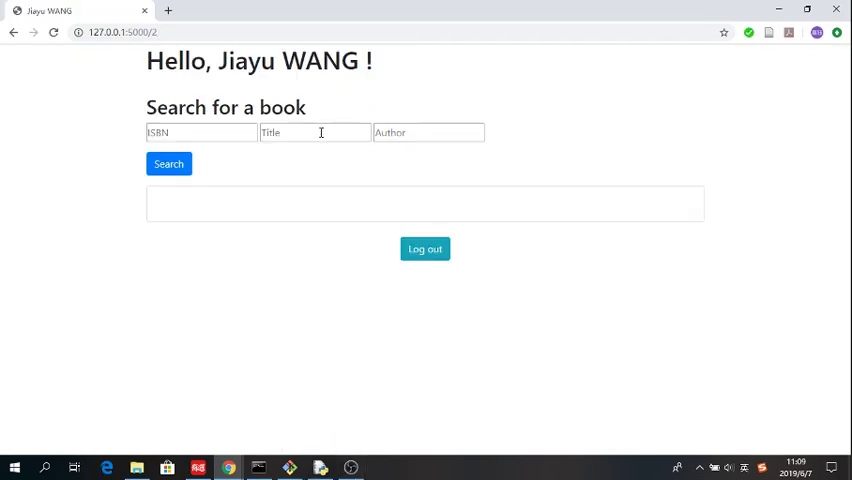
{"action": "type", "text": "aszixjne"}
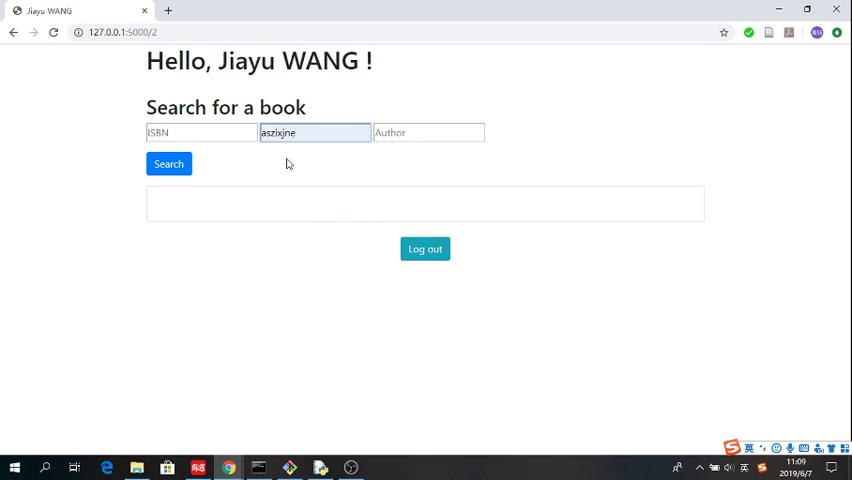
{"action": "left_click", "coordinate": [168, 163]}
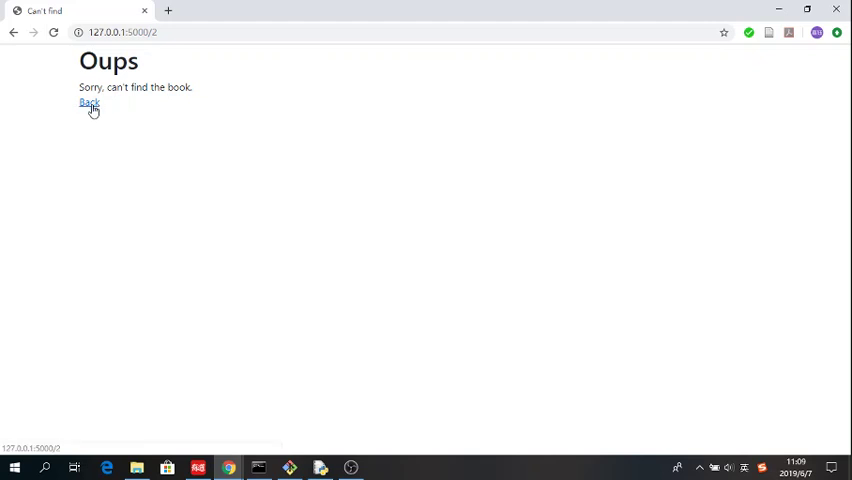
{"action": "left_click", "coordinate": [88, 105]}
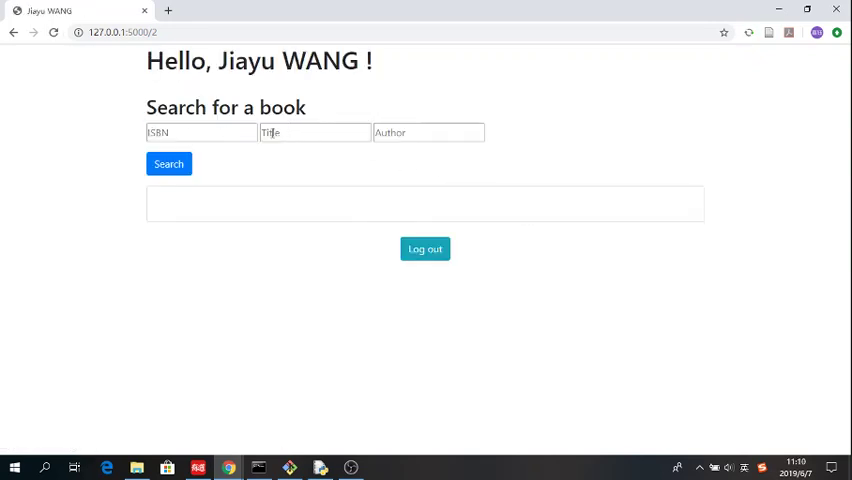
Step: Search book titles for 'Fly' and open the Fly Away book page
{"action": "left_click", "coordinate": [314, 132]}
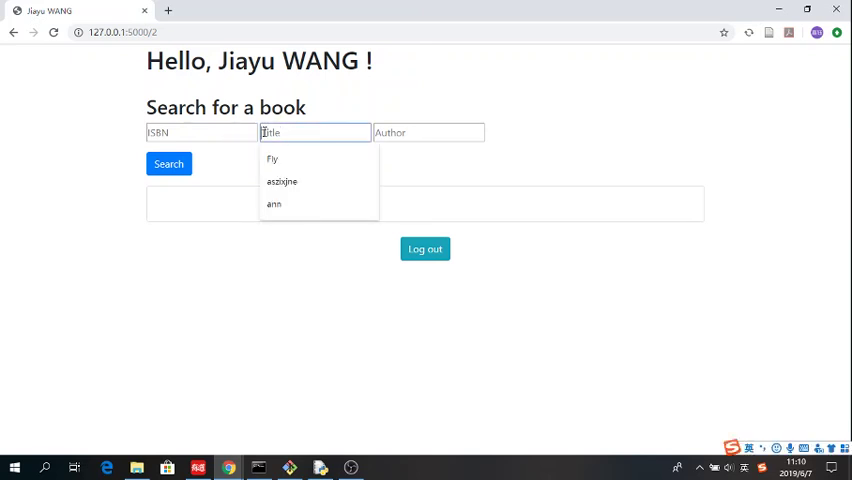
{"action": "left_click", "coordinate": [168, 163]}
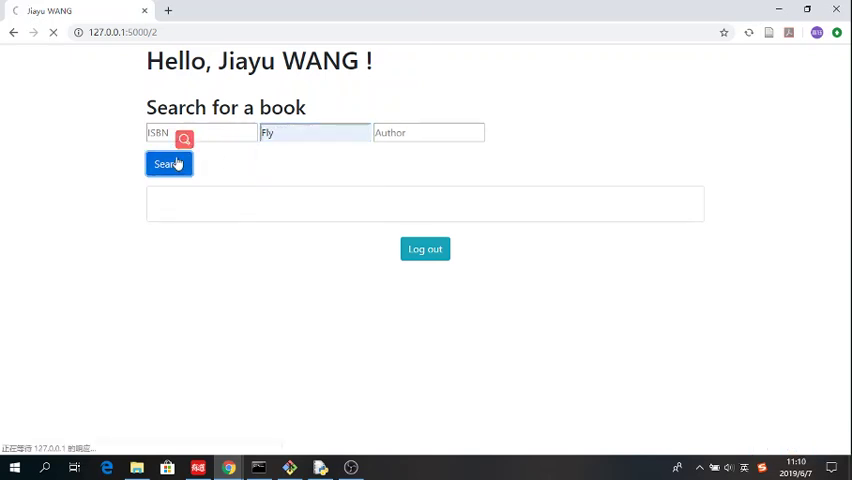
{"action": "left_click", "coordinate": [168, 164]}
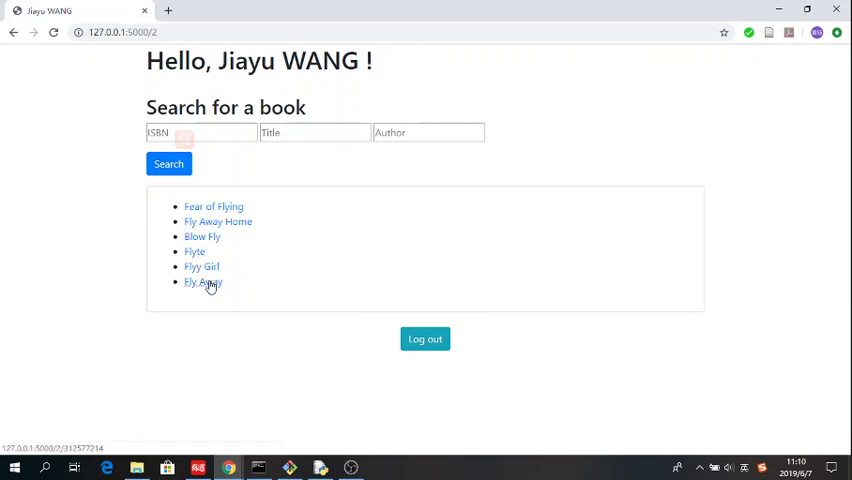
{"action": "left_click", "coordinate": [204, 282]}
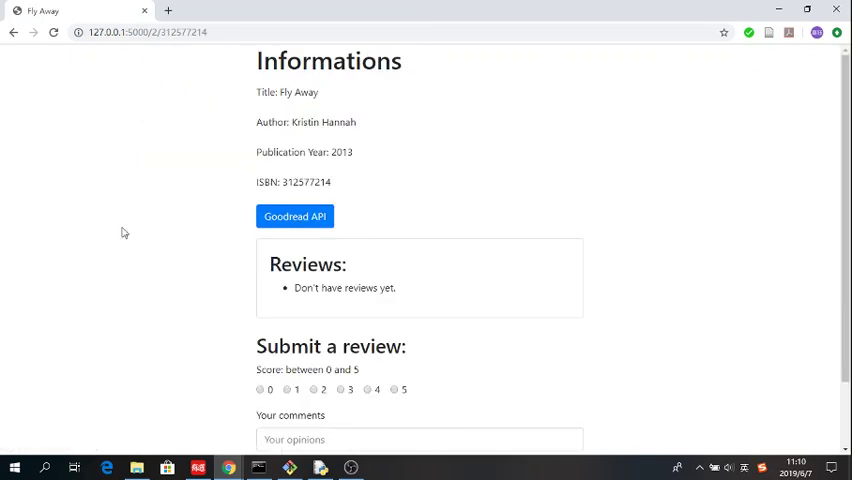
Step: Select ISBN 312577214, view Fly Away's Goodreads API data, then return to its details page
{"action": "scroll", "scroll_direction": "down", "scroll_amount": 3}
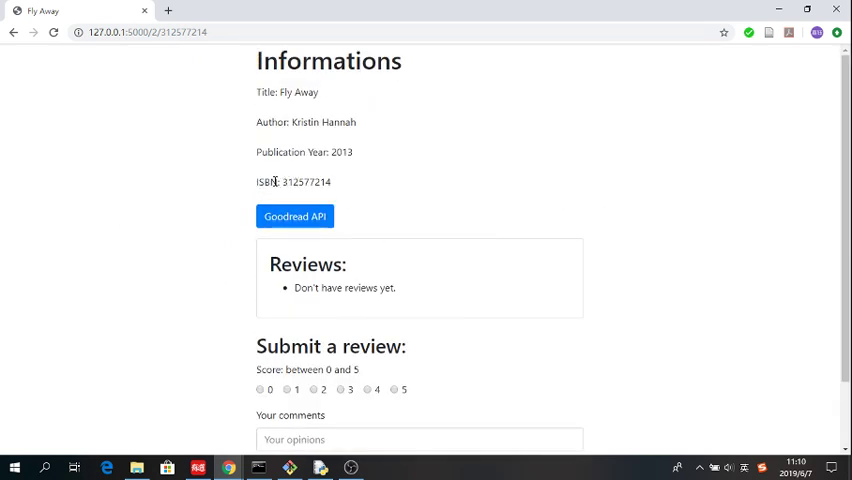
{"action": "double_click", "coordinate": [306, 182]}
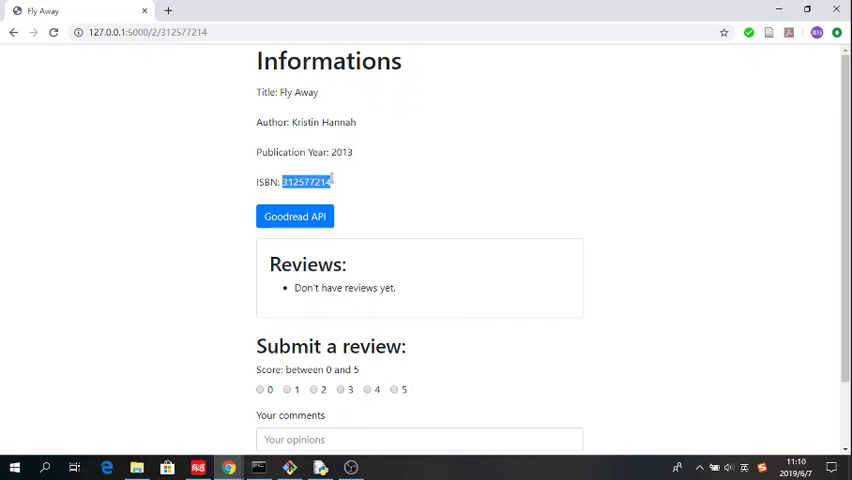
{"action": "left_click", "coordinate": [294, 217]}
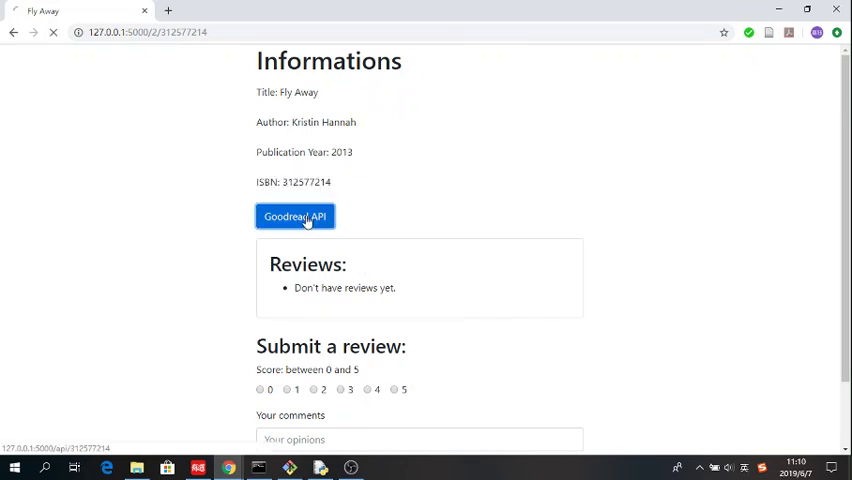
{"action": "left_click", "coordinate": [295, 216]}
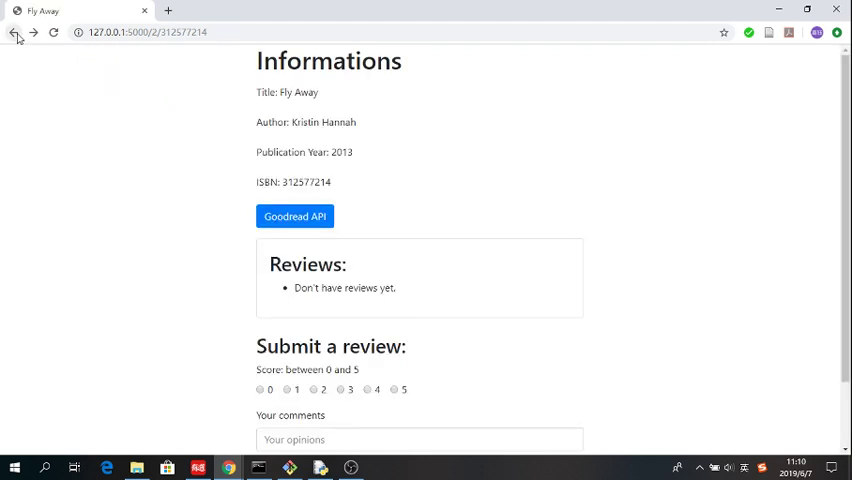
{"action": "scroll", "scroll_direction": "down", "scroll_amount": 3}
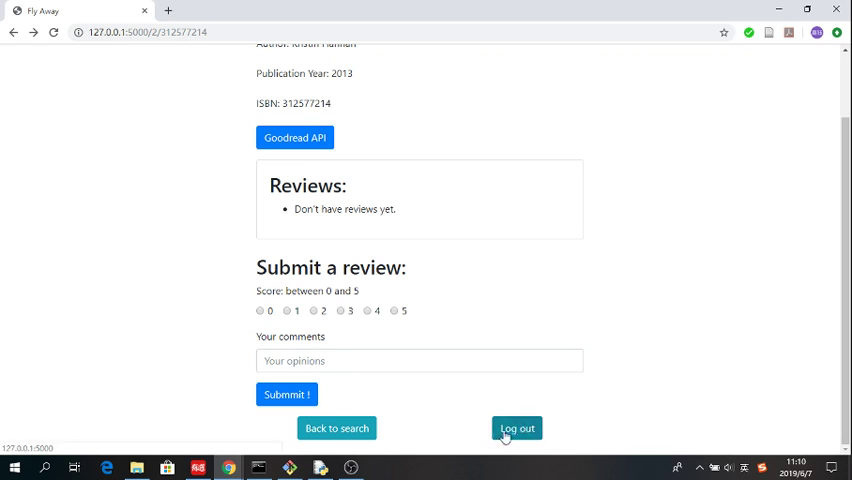
{"action": "left_click", "coordinate": [336, 428]}
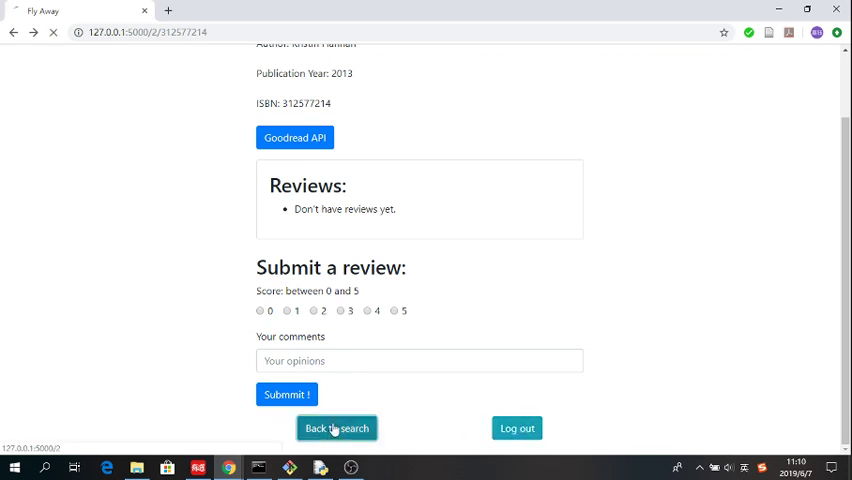
{"action": "left_click", "coordinate": [336, 428]}
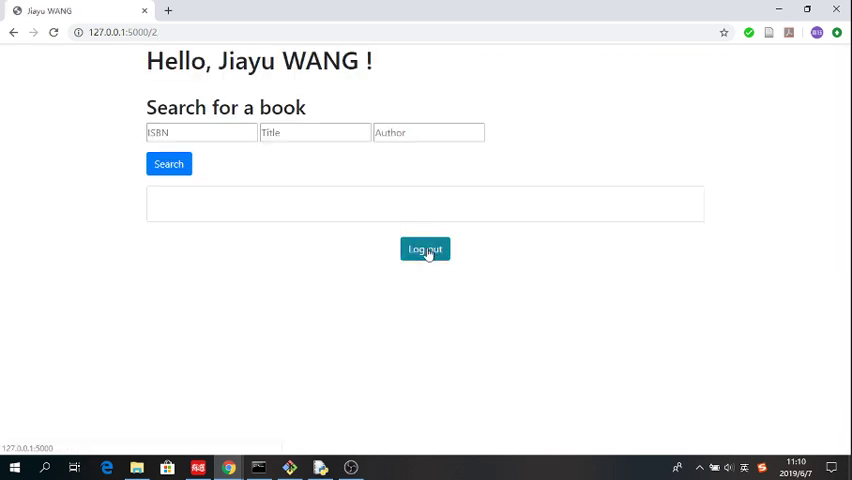